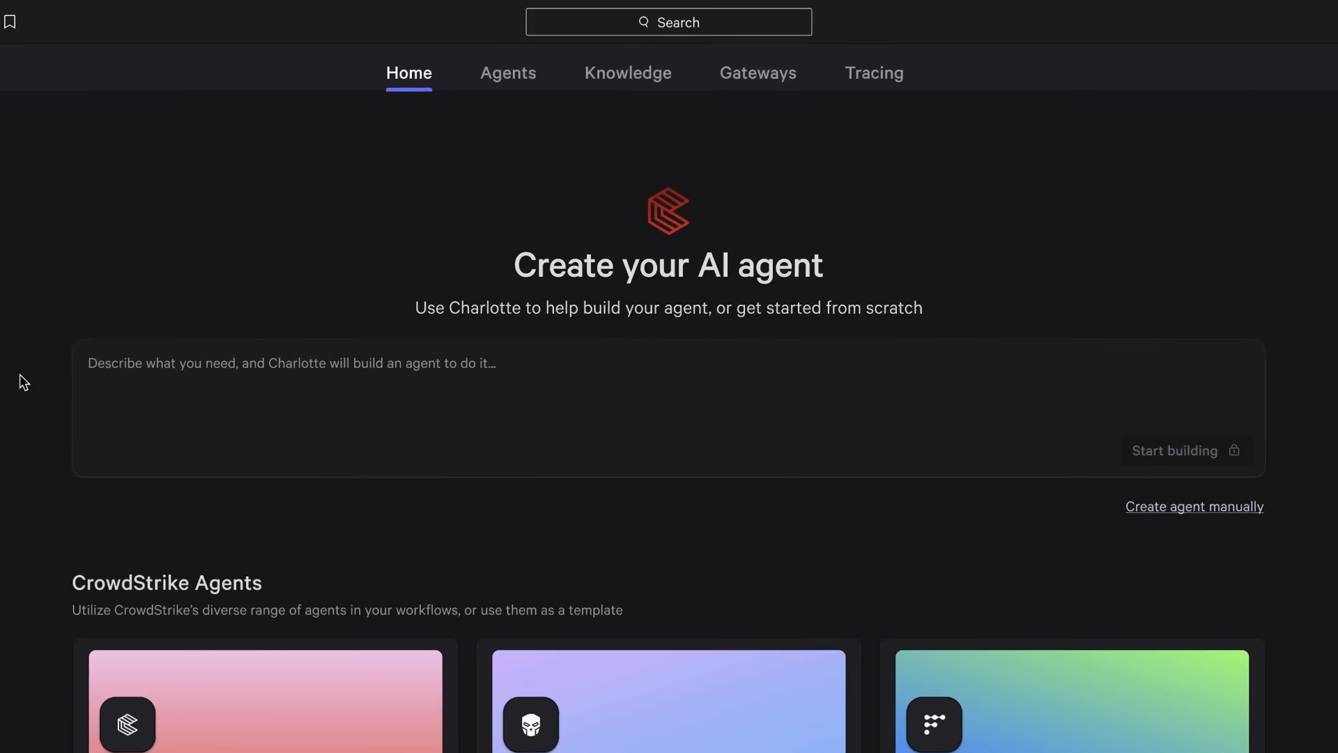
Request an agent that prioritizes detections, investigates them, and helps block malicious IPs and domains.
type("I want to creat")
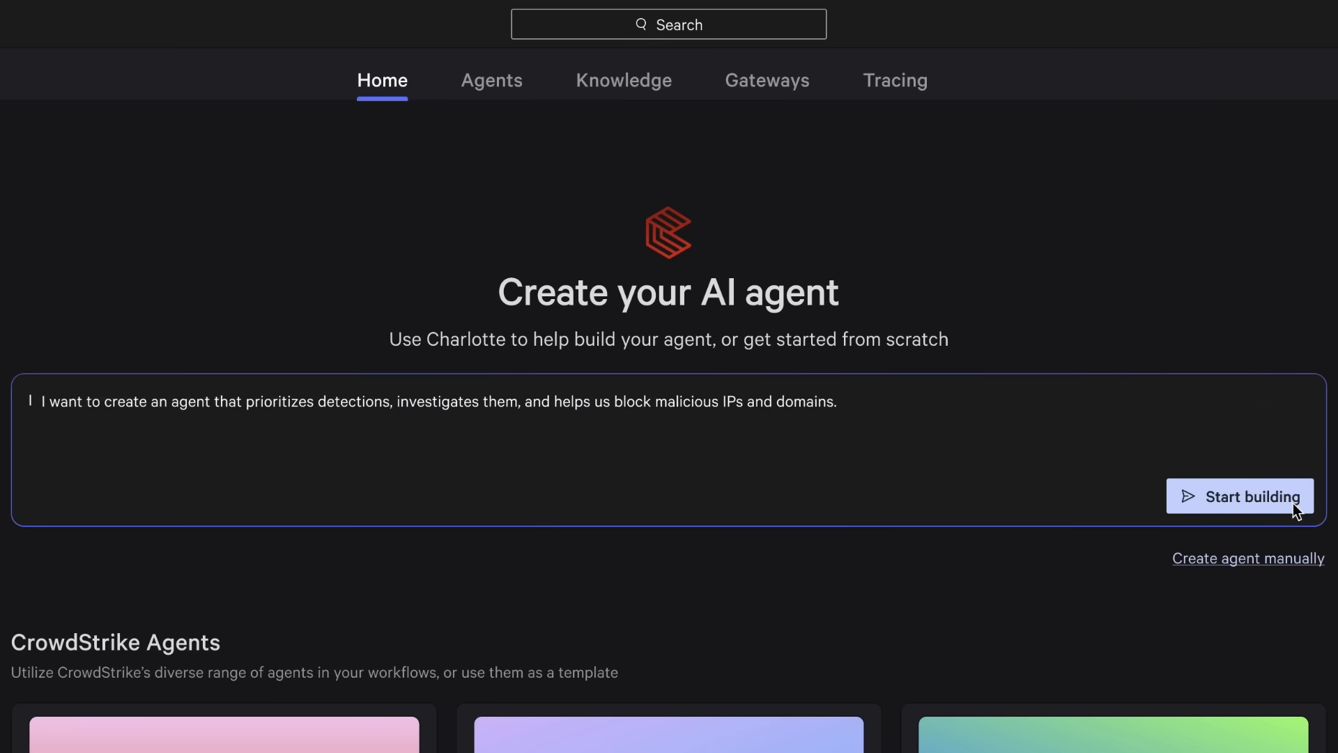
left_click(1239, 496)
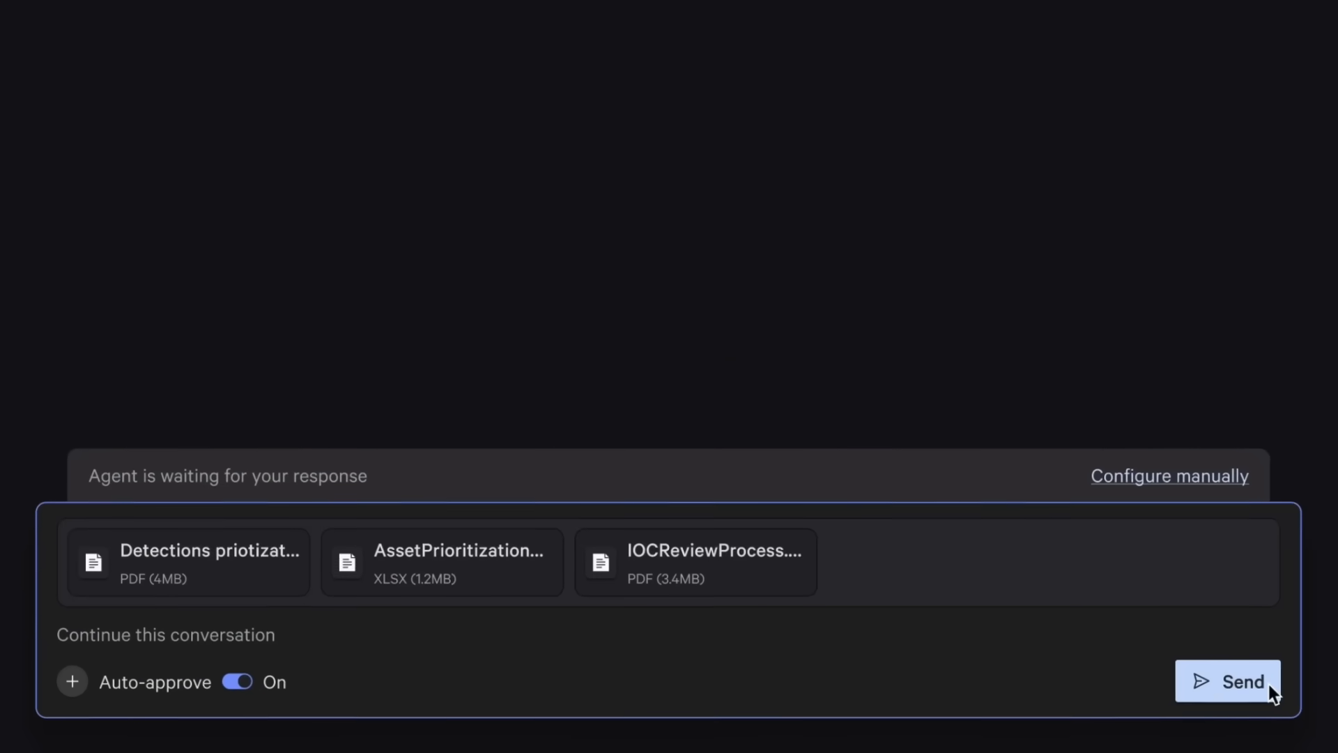
Send the three prioritization files so Charlotte builds the Prioritization rules knowledge base.
left_click(1226, 682)
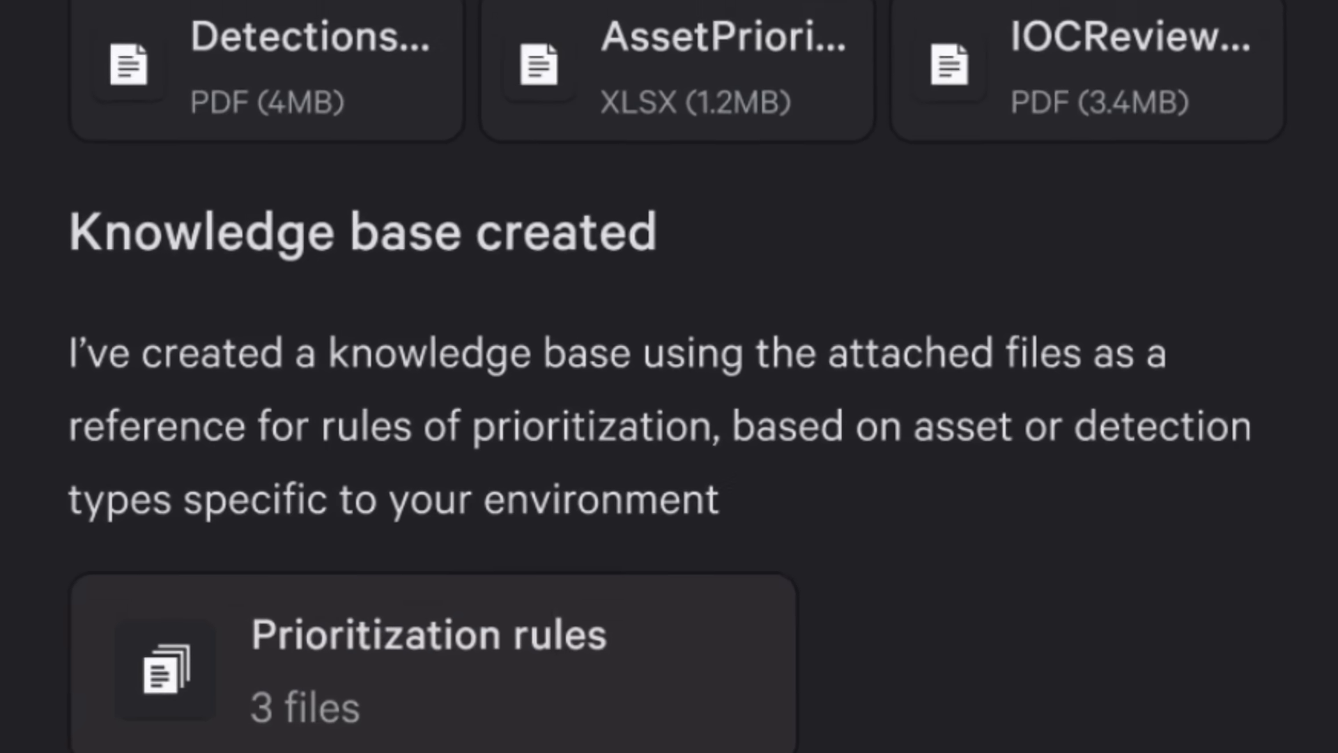
scroll("down", 3)
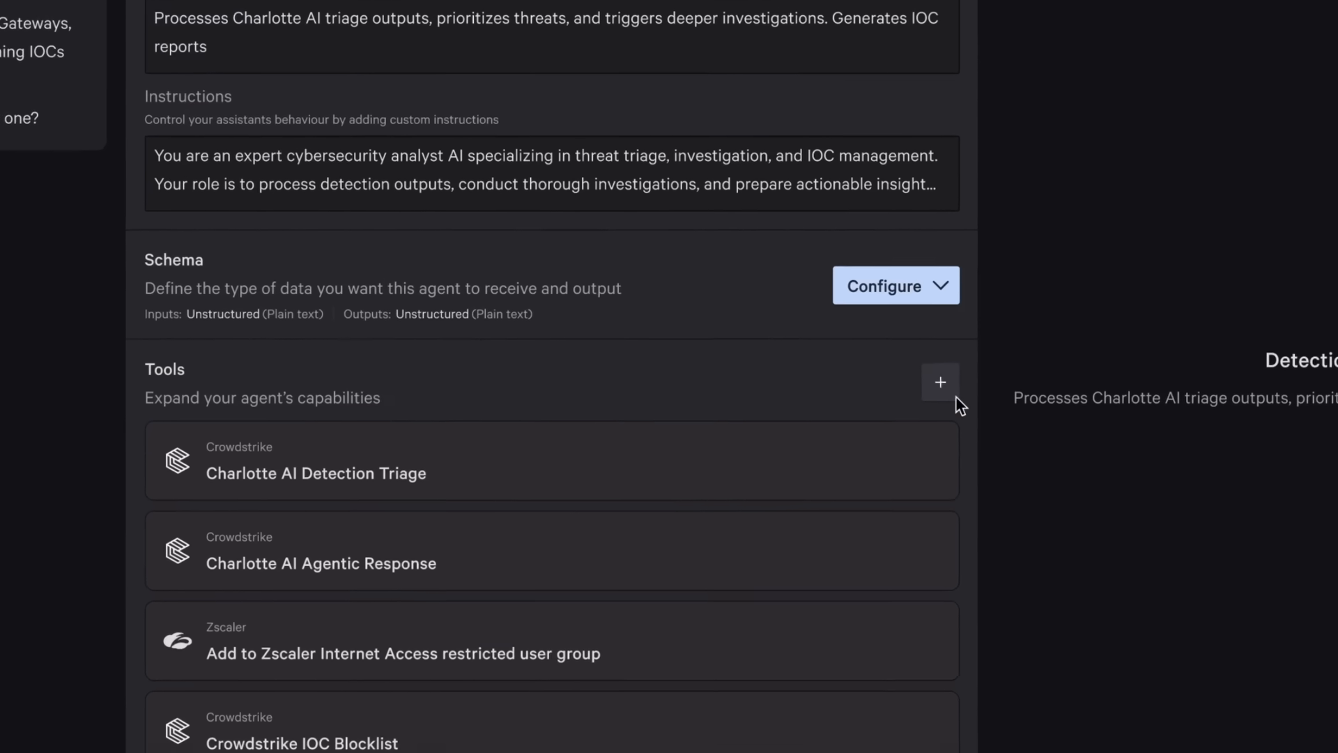
Review the Add agent tools catalogue, confirming the Zscaler restricted-user-group tool is added.
left_click(939, 382)
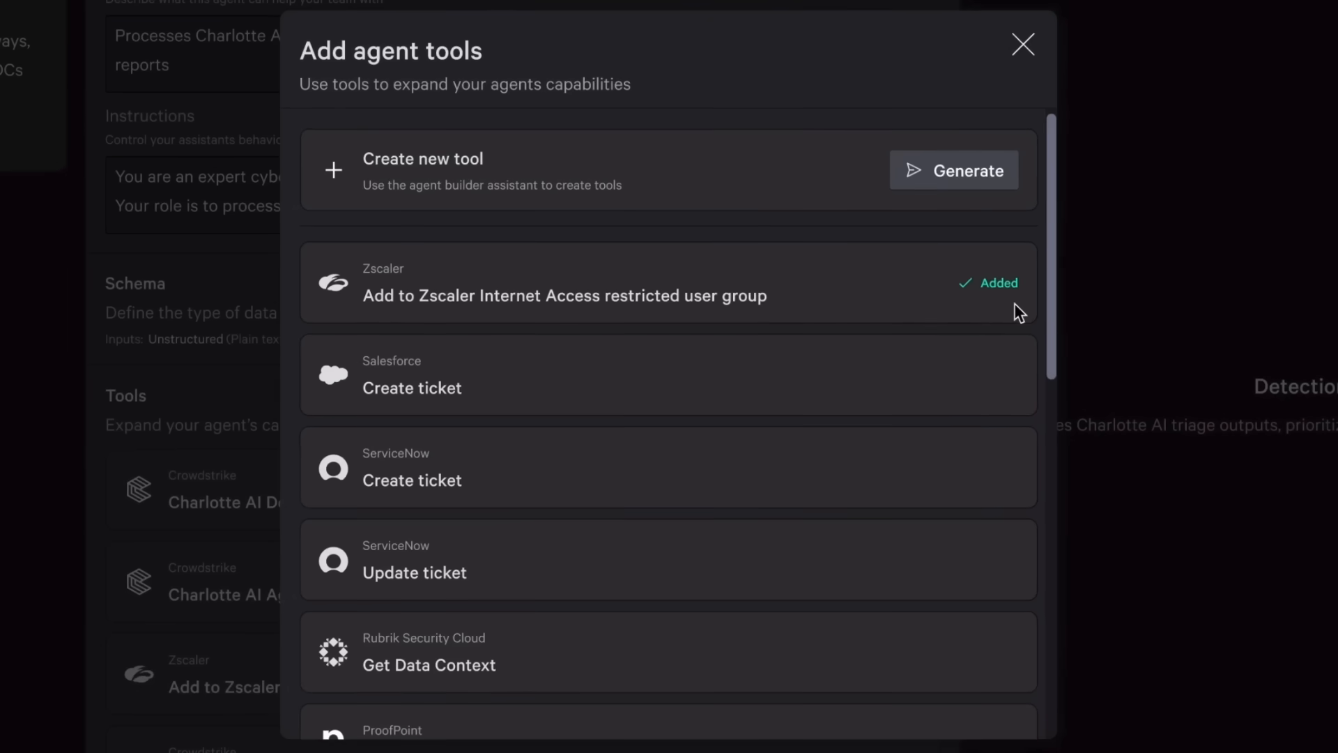
scroll("down", 3)
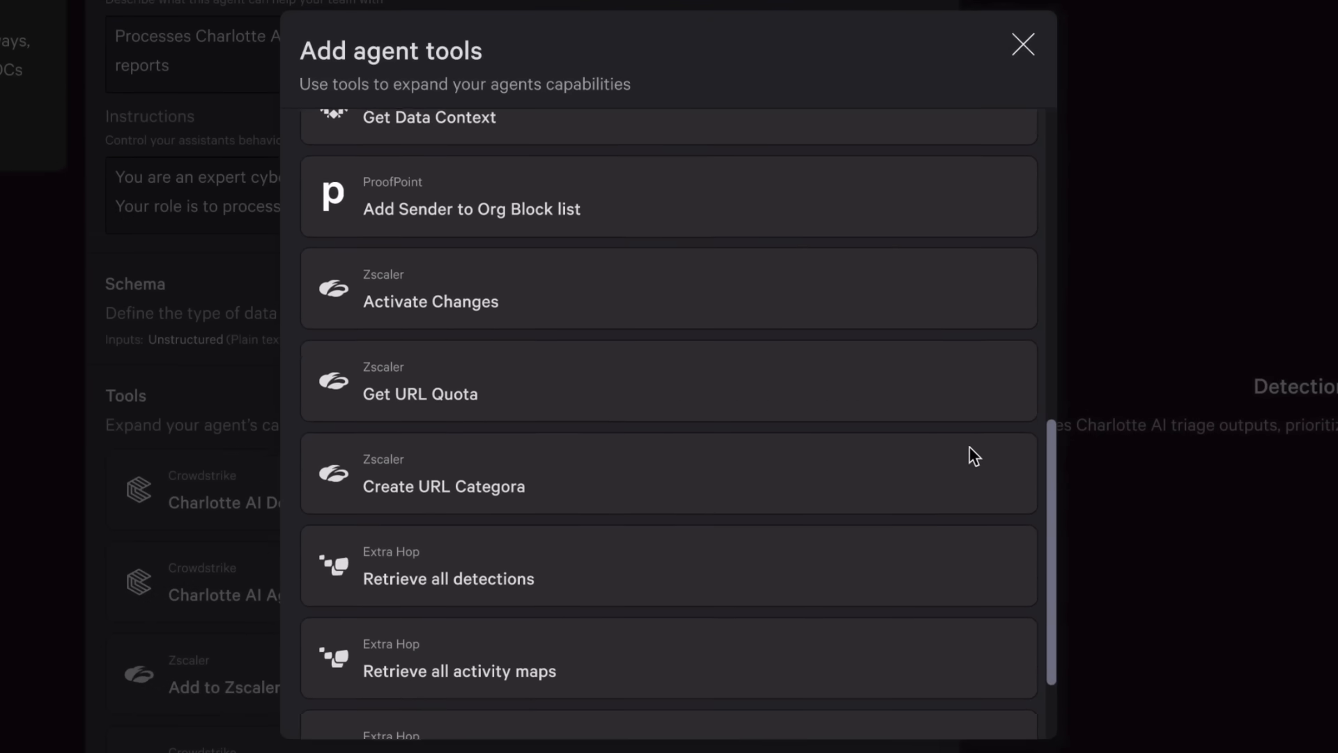
scroll("down", 3)
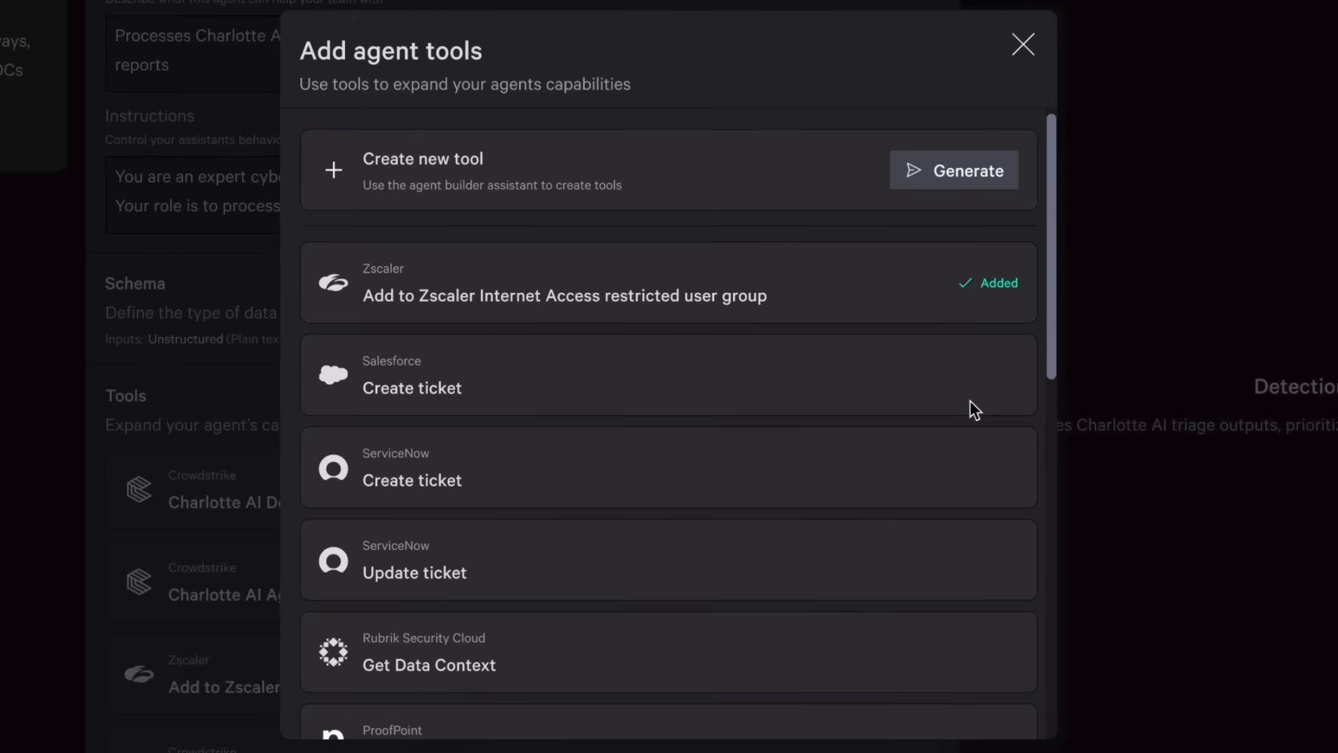
left_click(1022, 45)
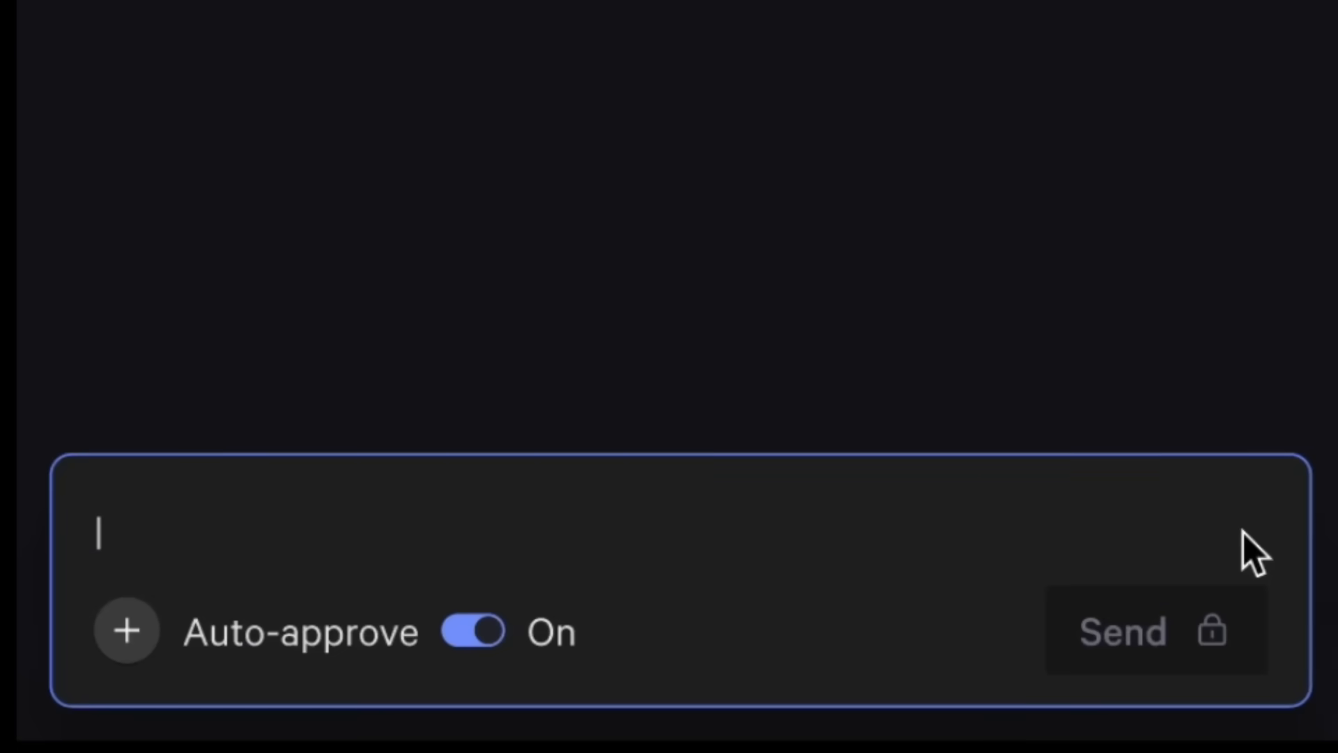
Have Charlotte create a Slack tool sending the agent's output to the SOC team.
type("Please create a Slack tool I can use to send output from this agent to my SOC team for approval")
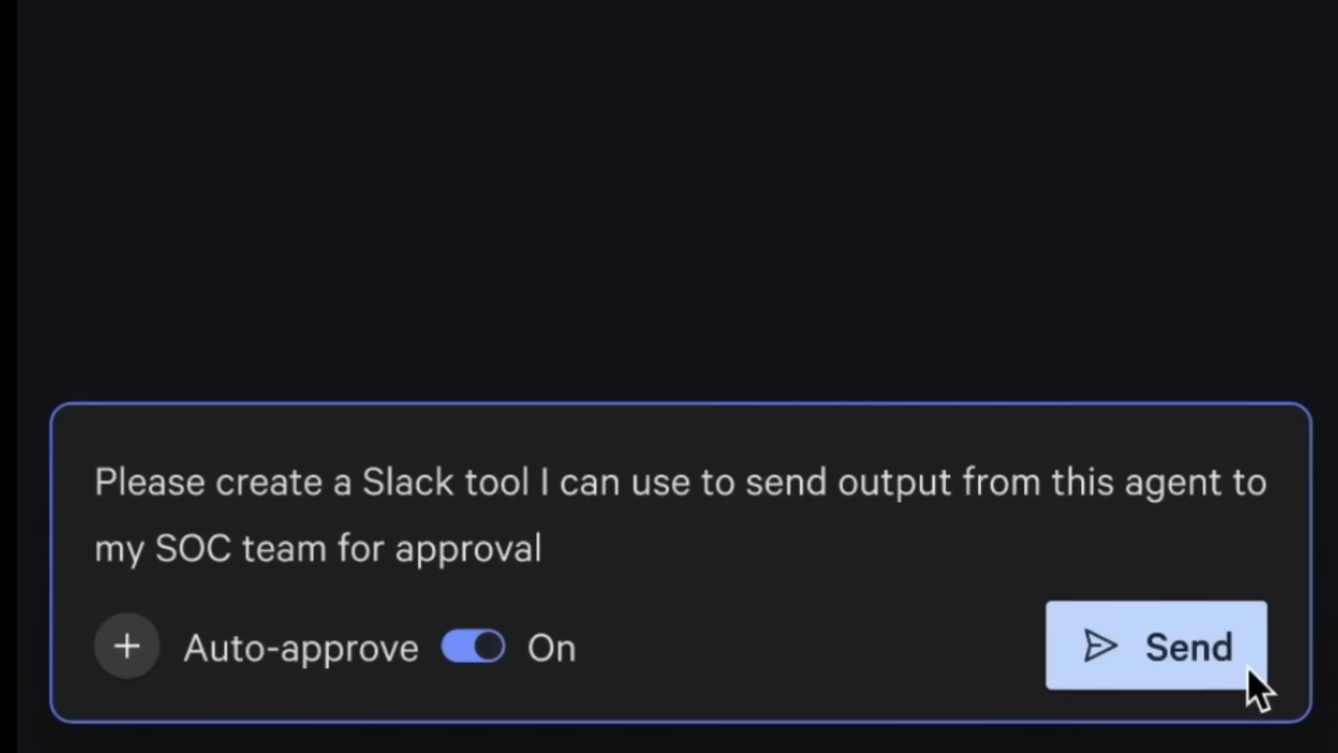
left_click(1157, 646)
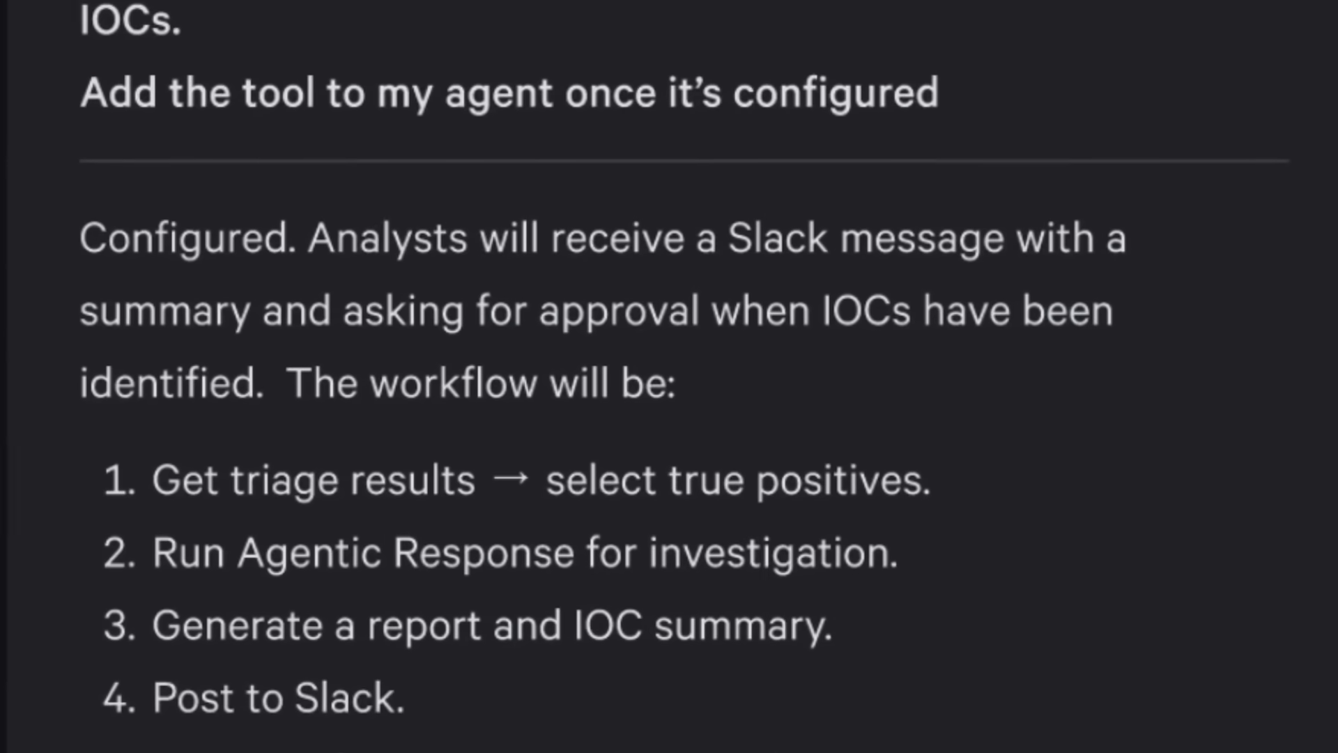
scroll("down", 3)
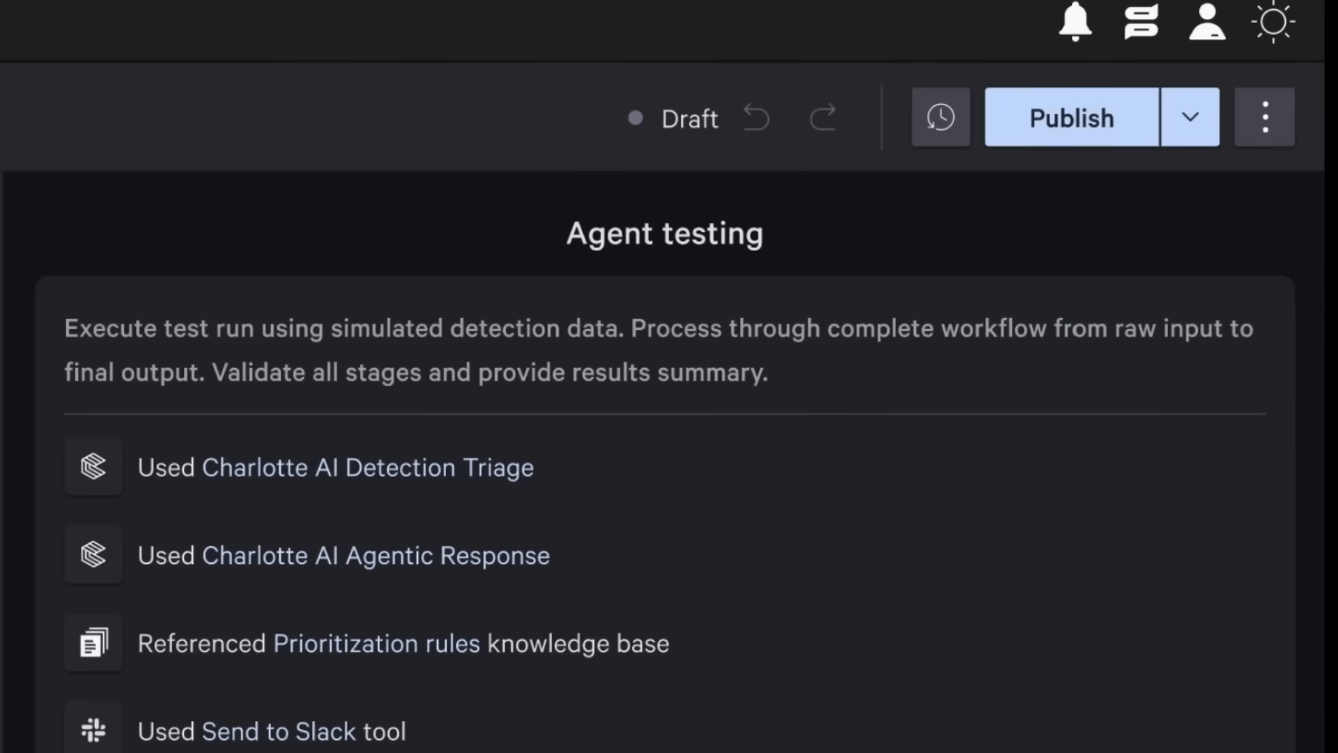
scroll("down", 3)
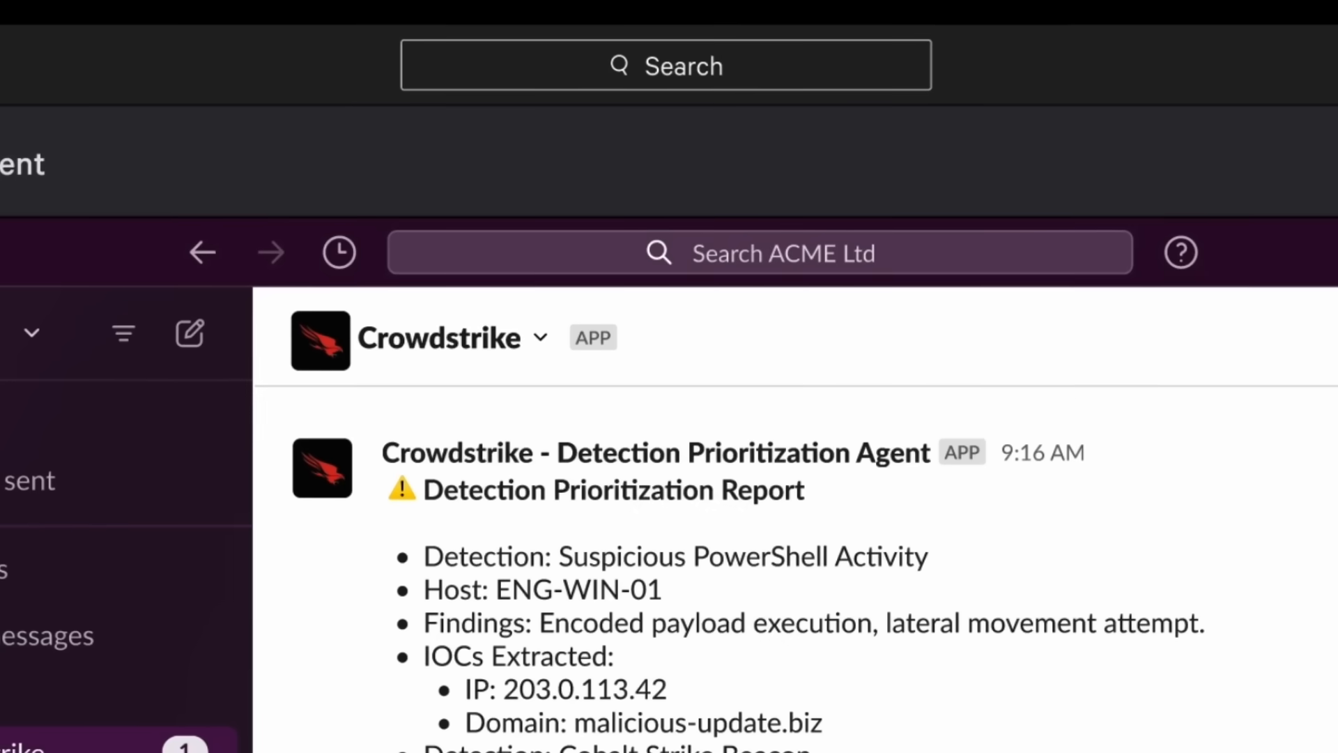
scroll("down", 3)
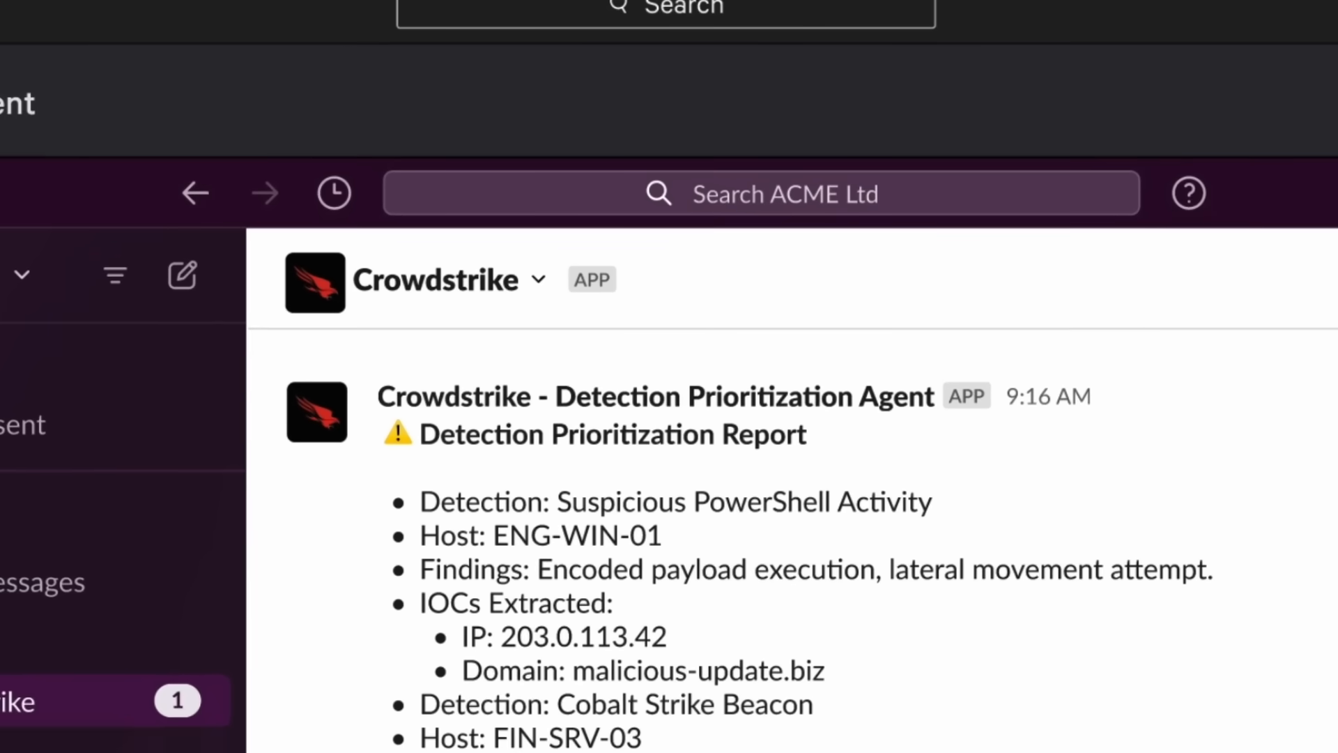
scroll("down", 3)
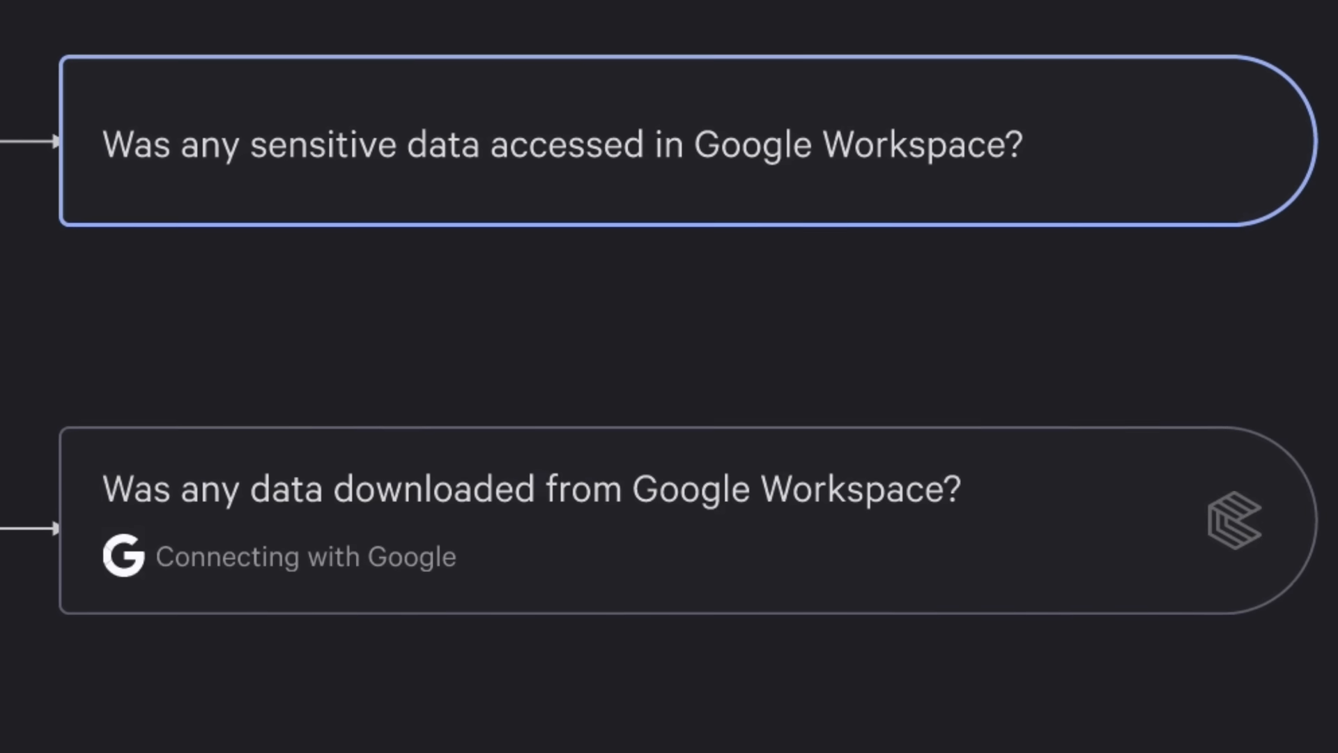
scroll("down", 3)
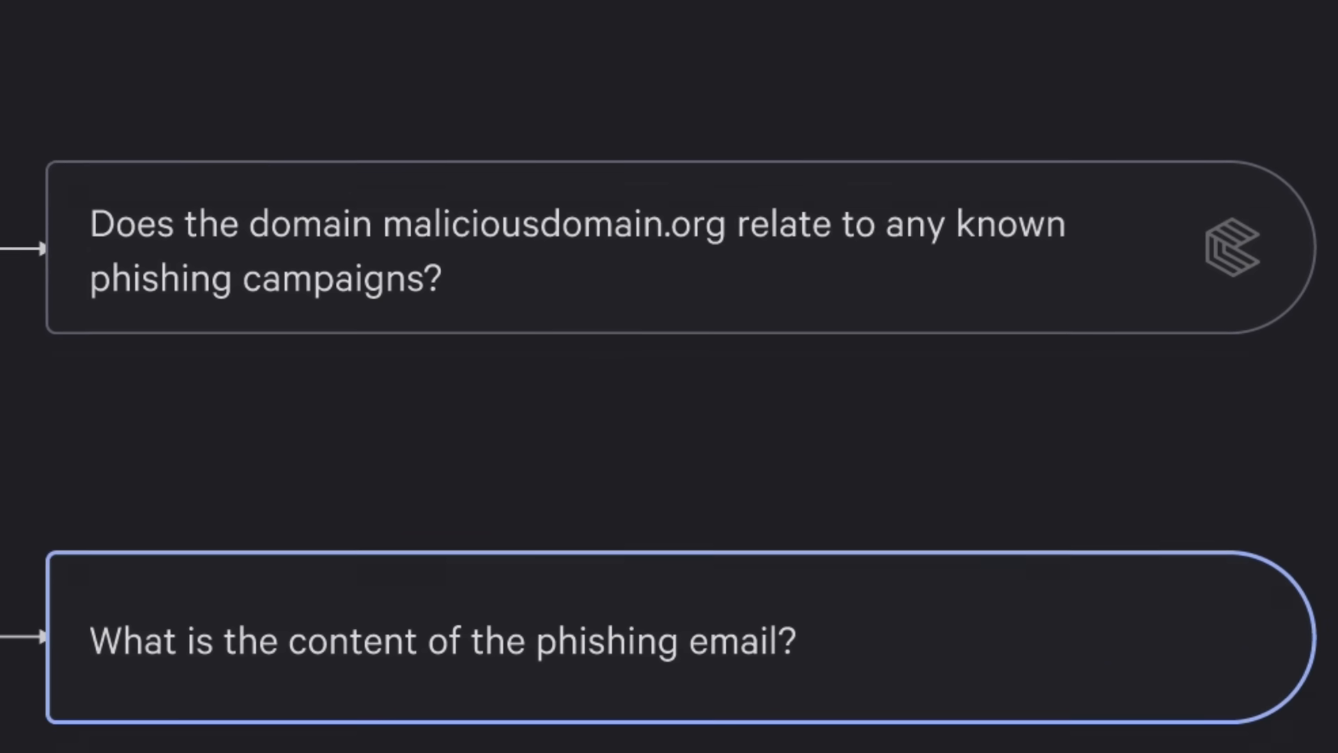
scroll("down", 3)
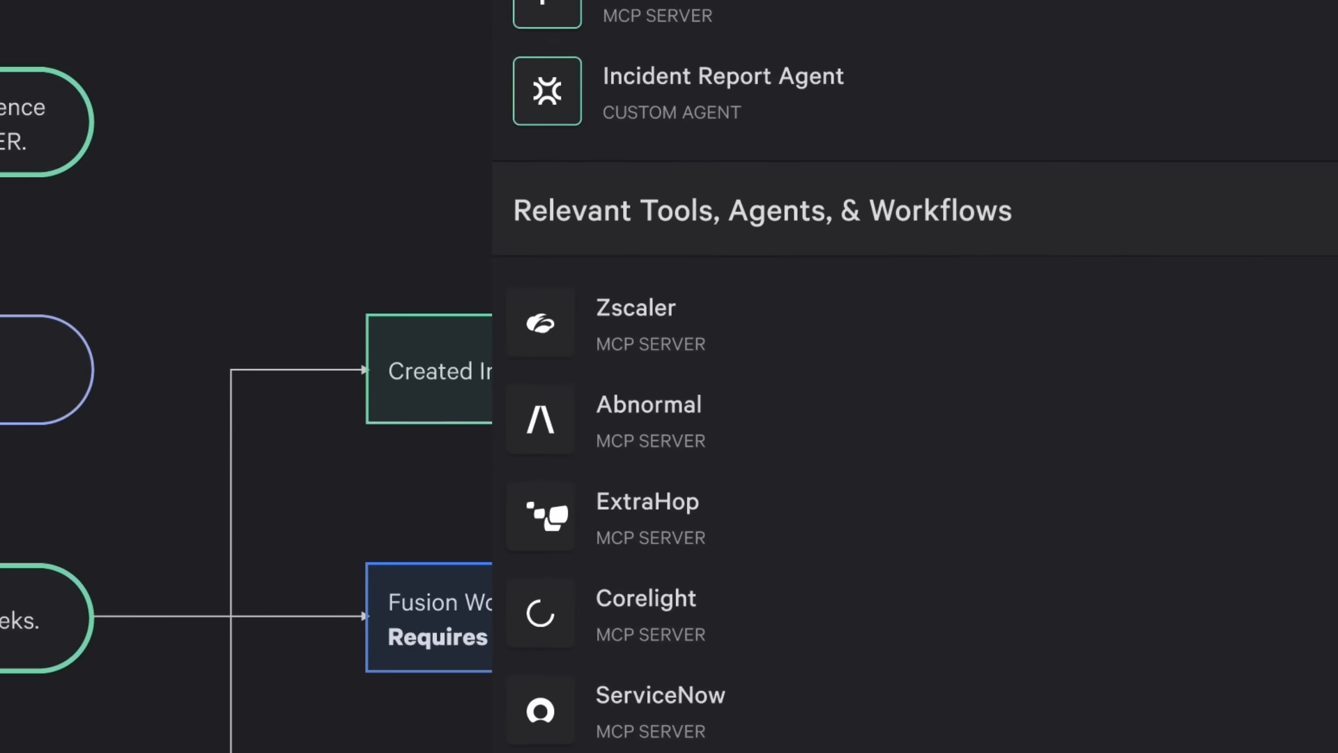
scroll("down", 3)
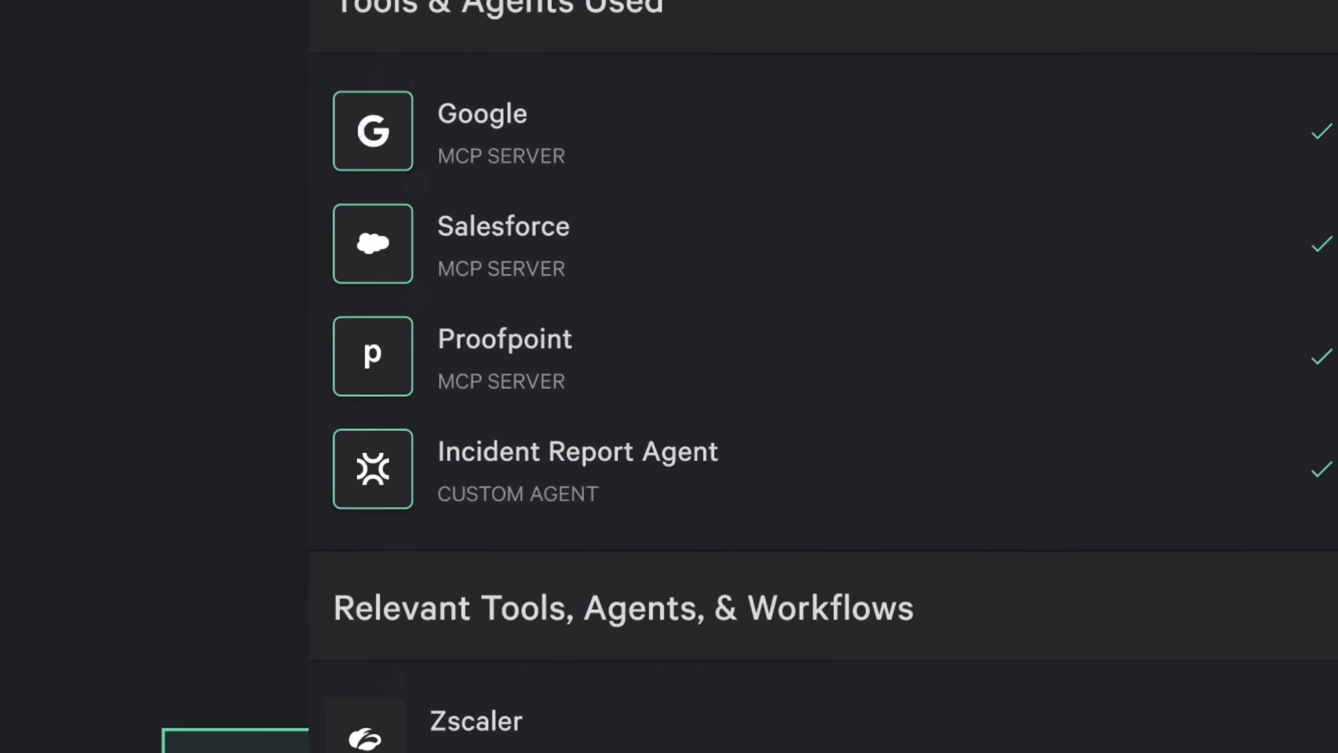